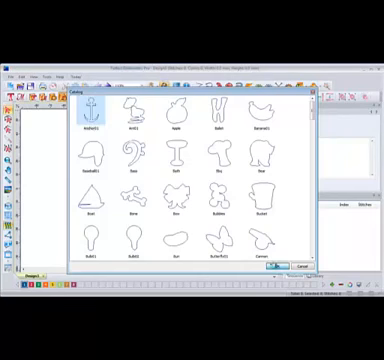
Step: Insert the Anchor shape from the Catalog onto the canvas as a pink satin-stitch applique
click(272, 264)
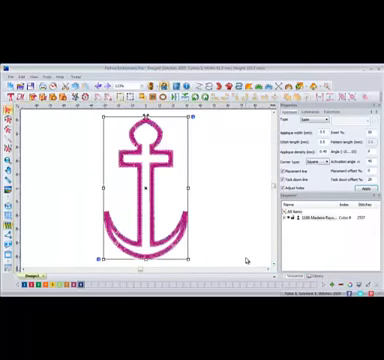